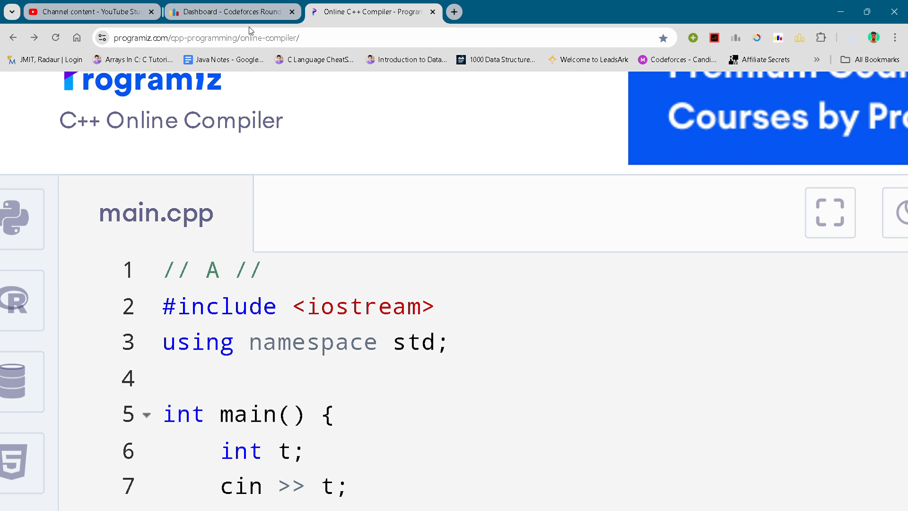
pyautogui.moveTo(808, 178)
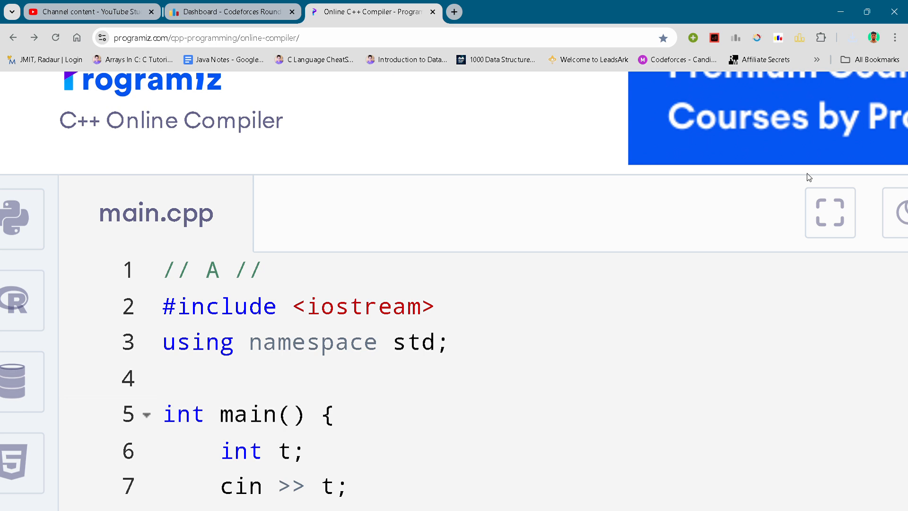
# Switch to the Codeforces Round 970 (Div. 3) problem list in the browser.
pyautogui.click(232, 11)
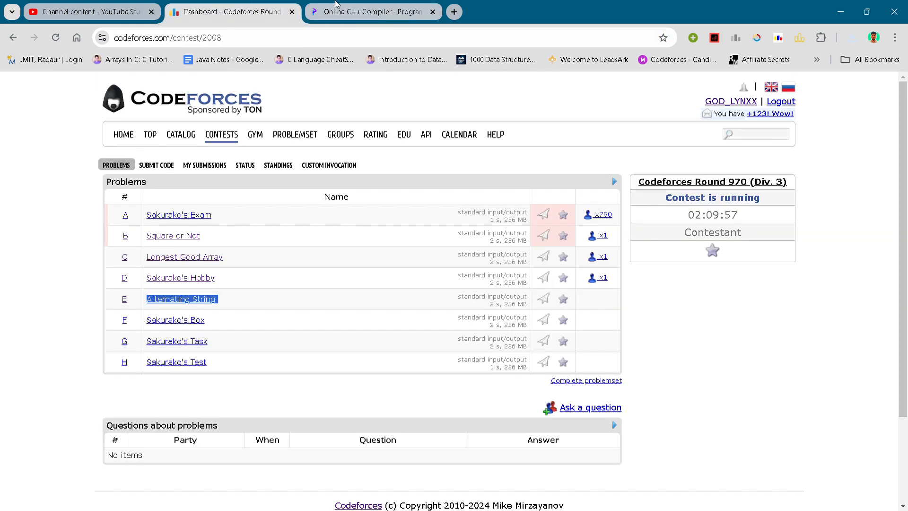
pyautogui.click(373, 12)
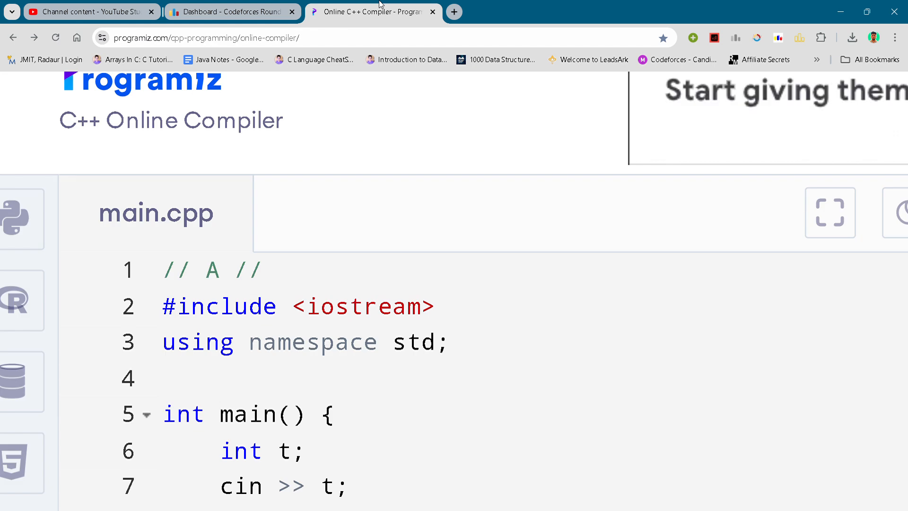
pyautogui.moveTo(527, 449)
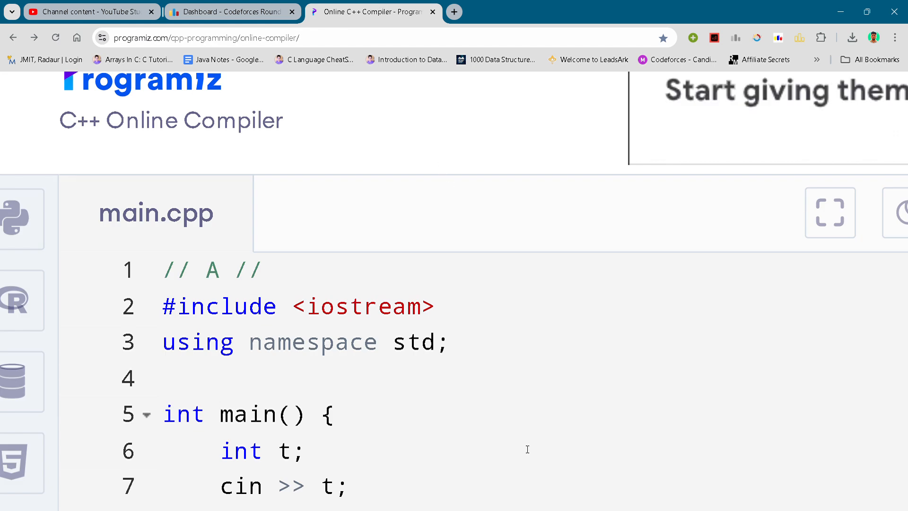
pyautogui.moveTo(480, 498)
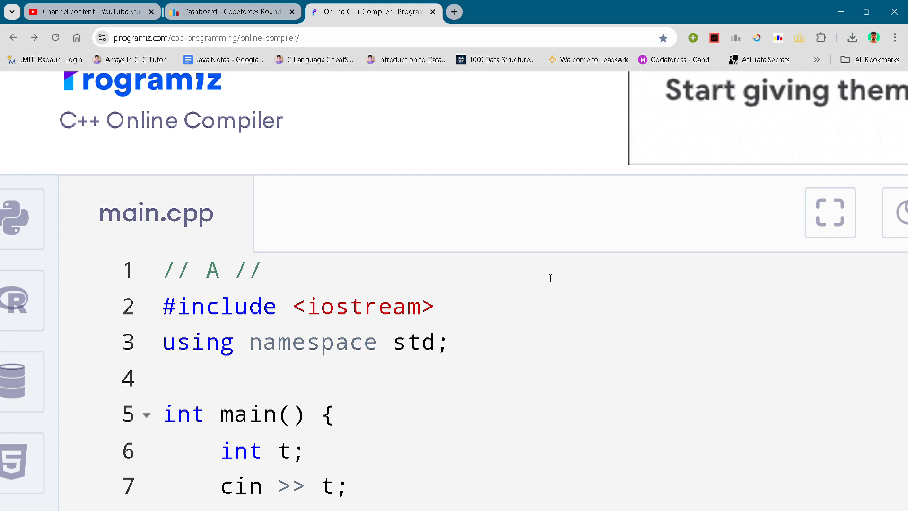
pyautogui.scroll(-3)
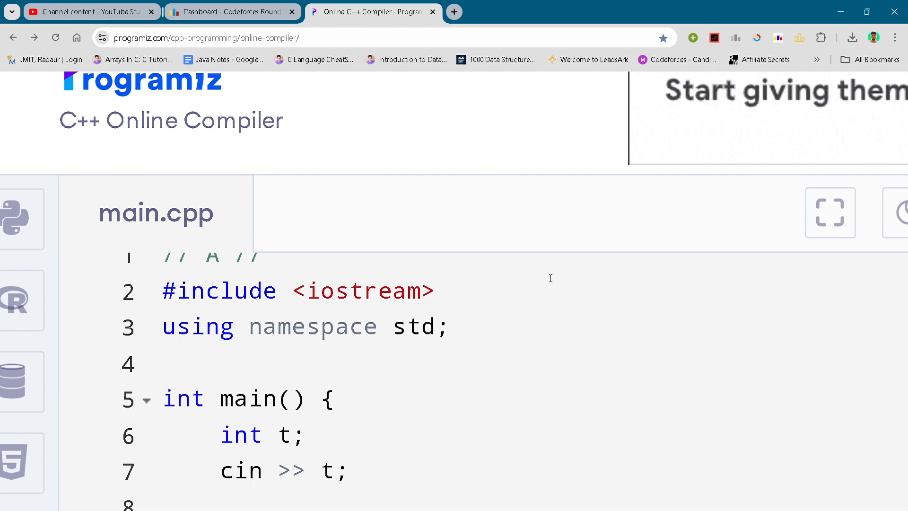
pyautogui.scroll(-3)
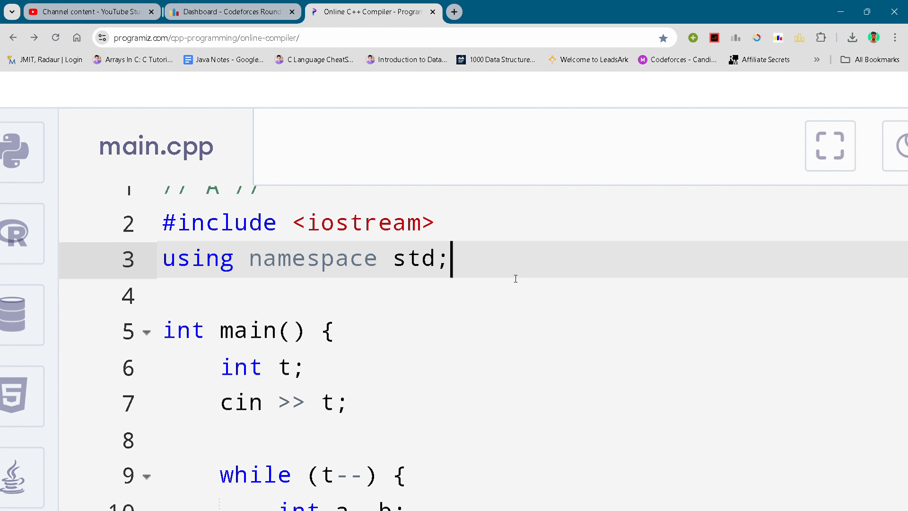
pyautogui.scroll(-3)
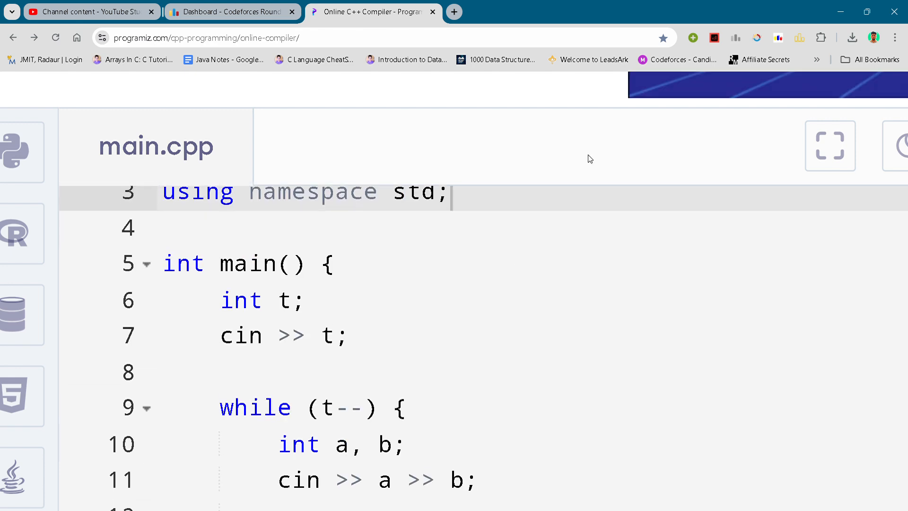
pyautogui.scroll(3)
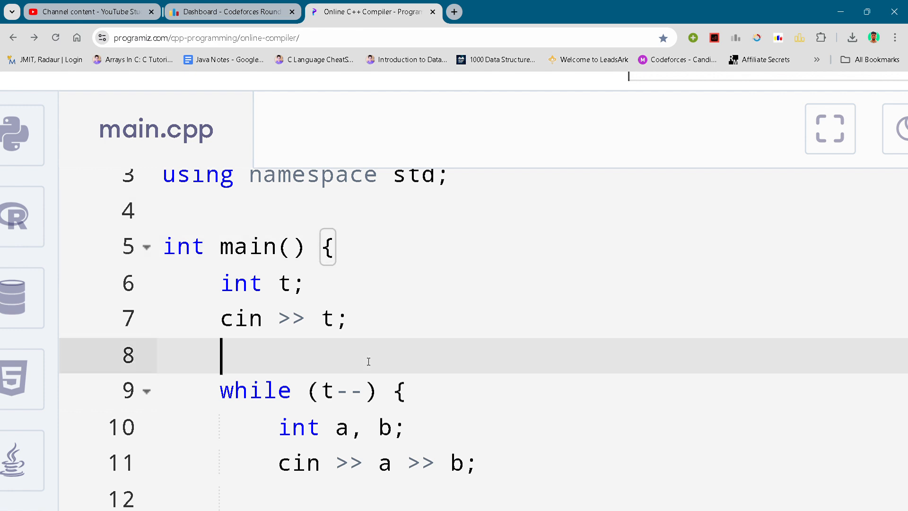
pyautogui.scroll(-3)
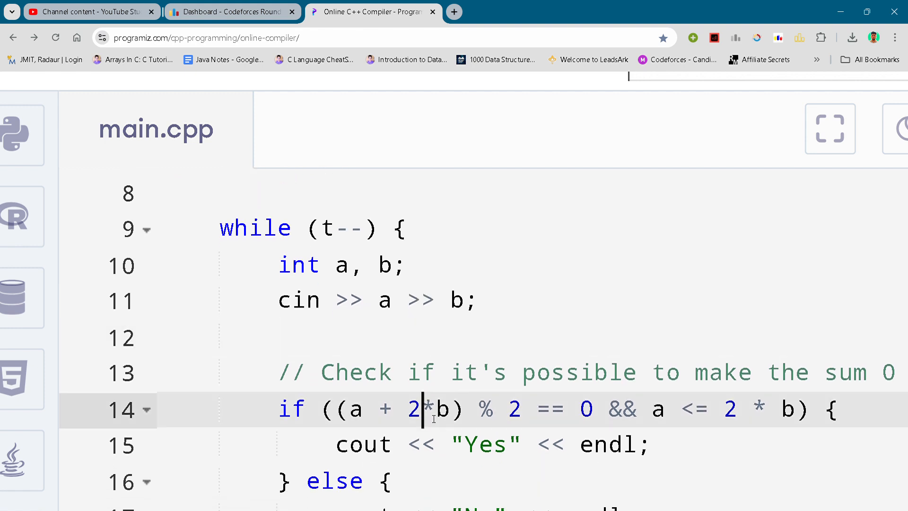
pyautogui.scroll(-3)
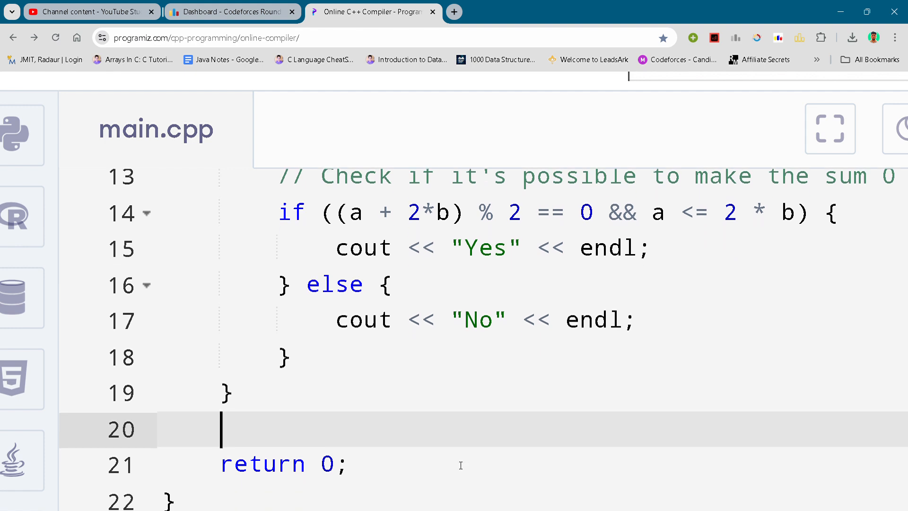
pyautogui.scroll(-3)
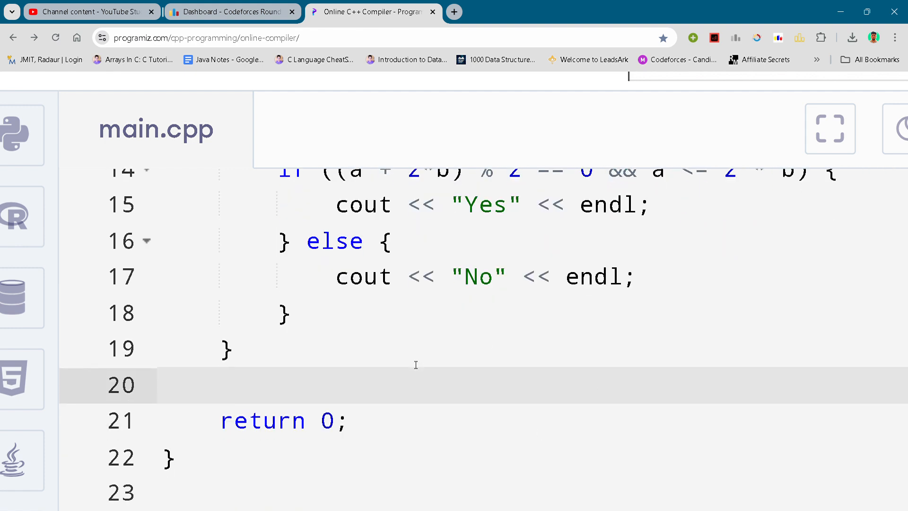